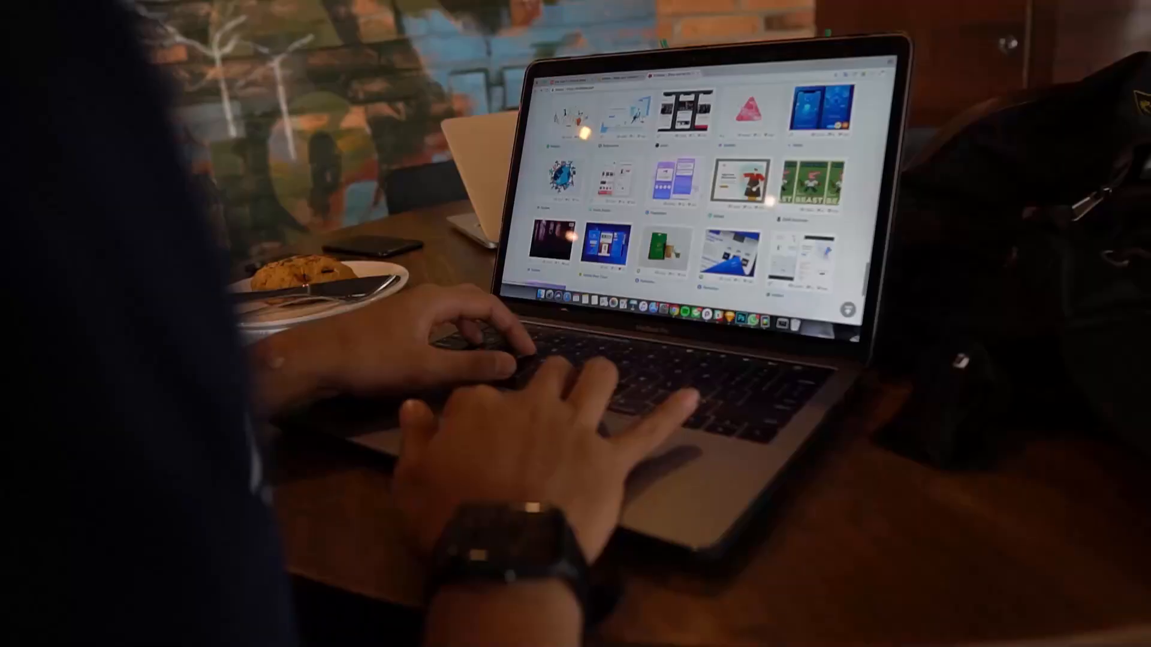
Launch Brave and load the PrestaShop homepage at prestashop.com.
scroll("down", 3)
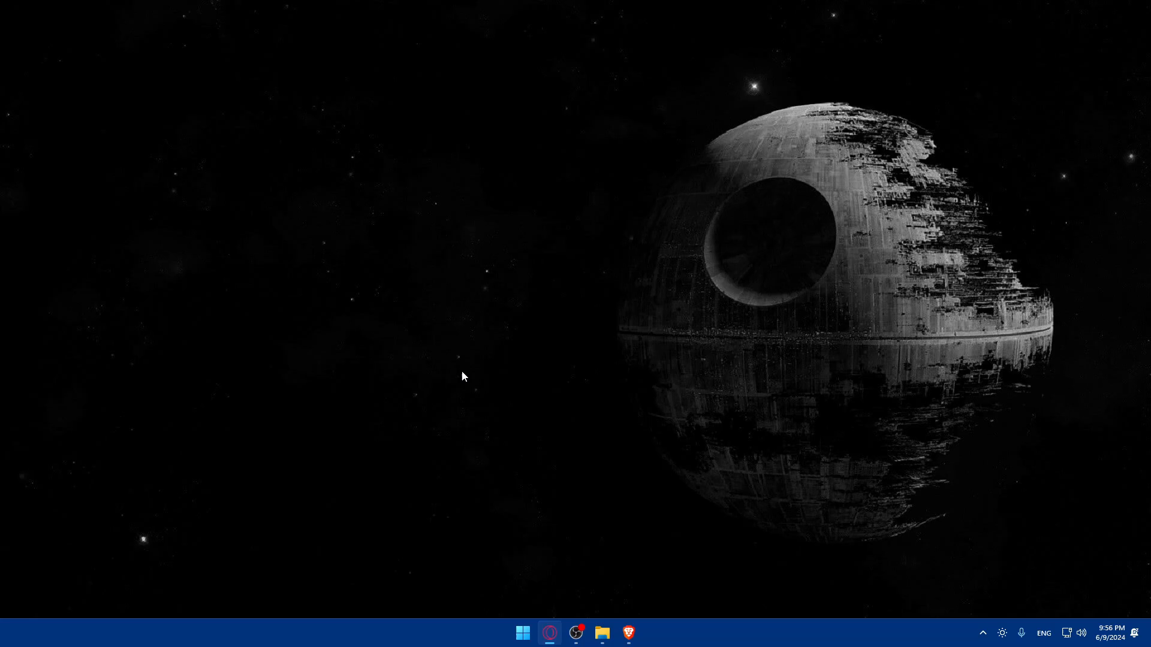
left_click(627, 633)
type("prestashop")
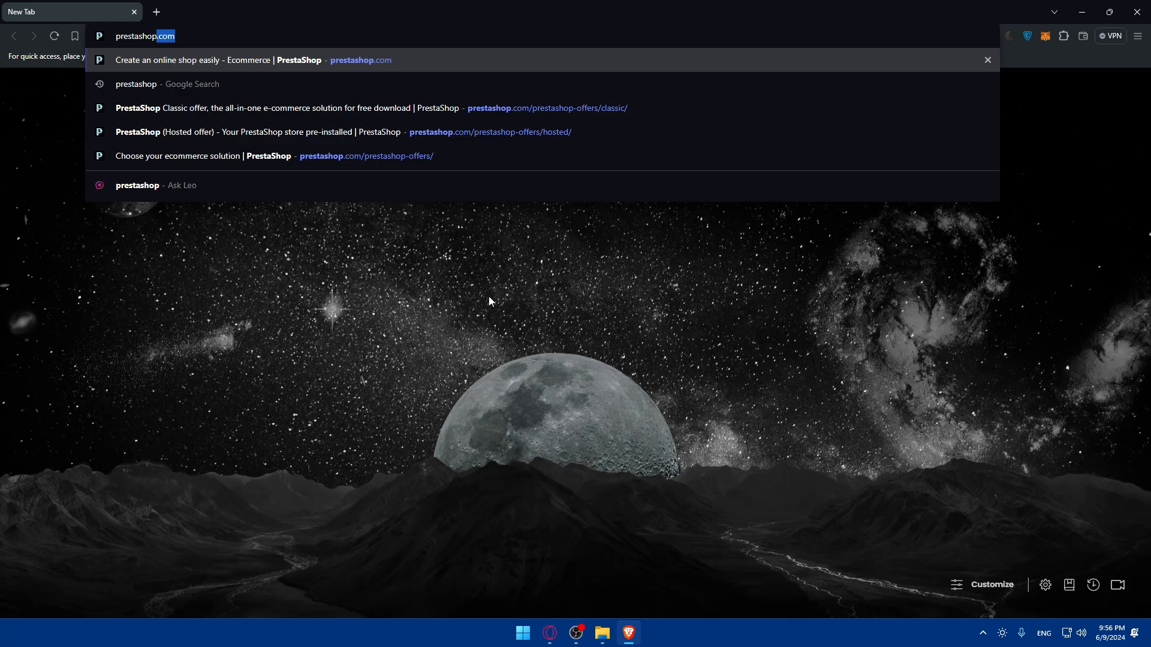
left_click(235, 60)
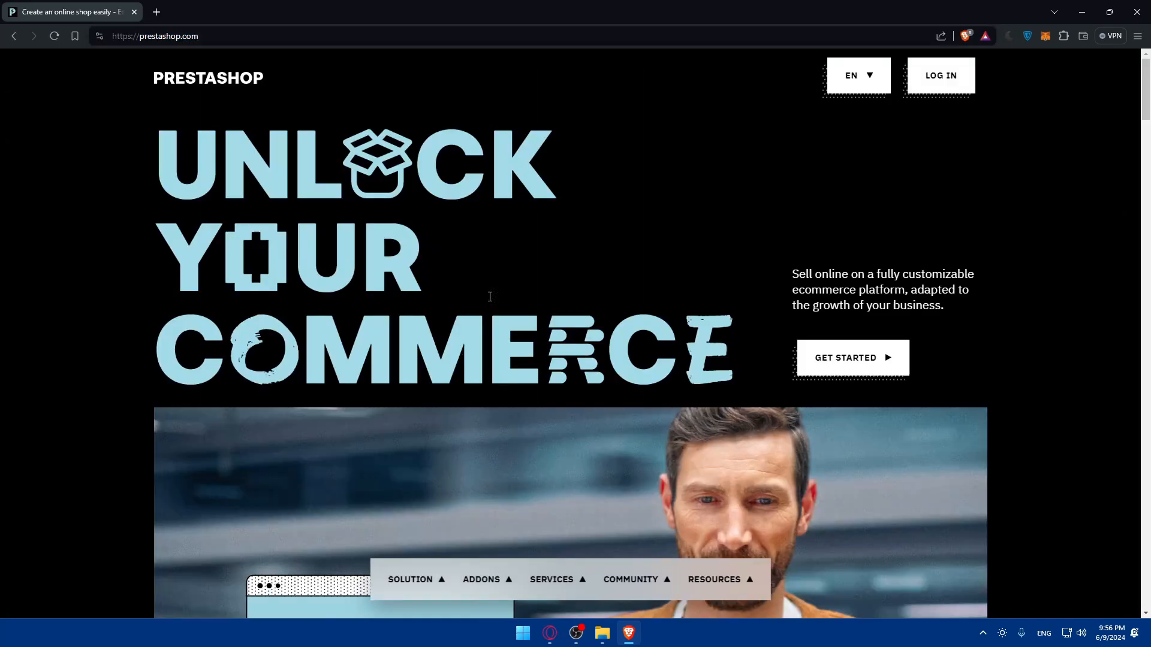
mouse_move(504, 244)
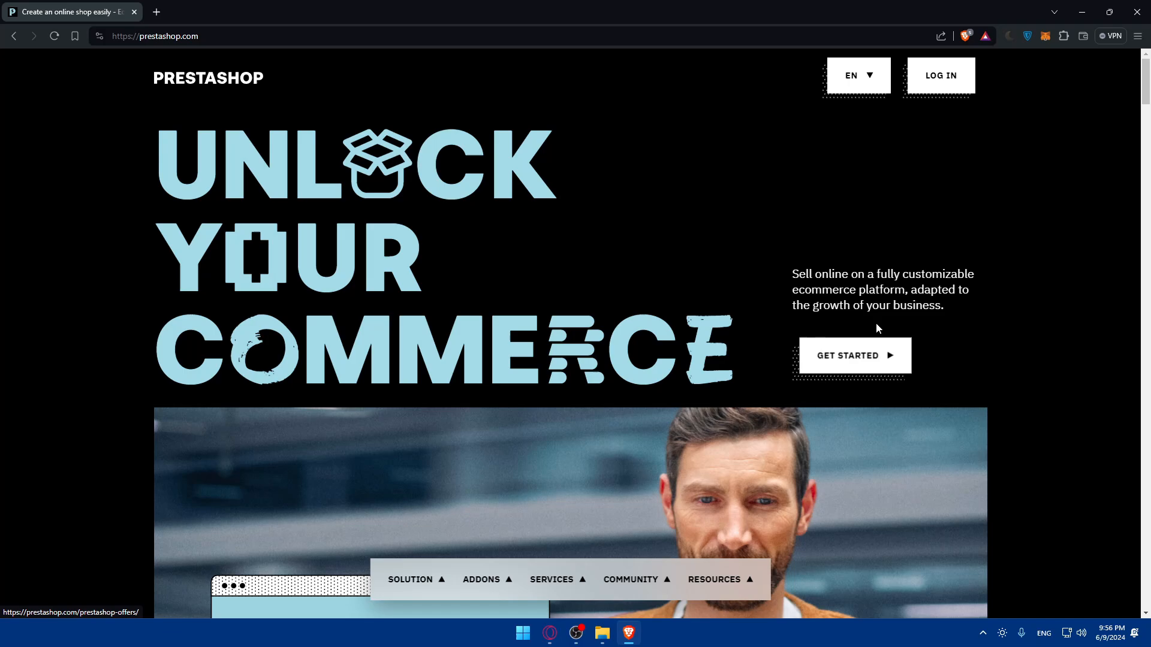
mouse_move(652, 281)
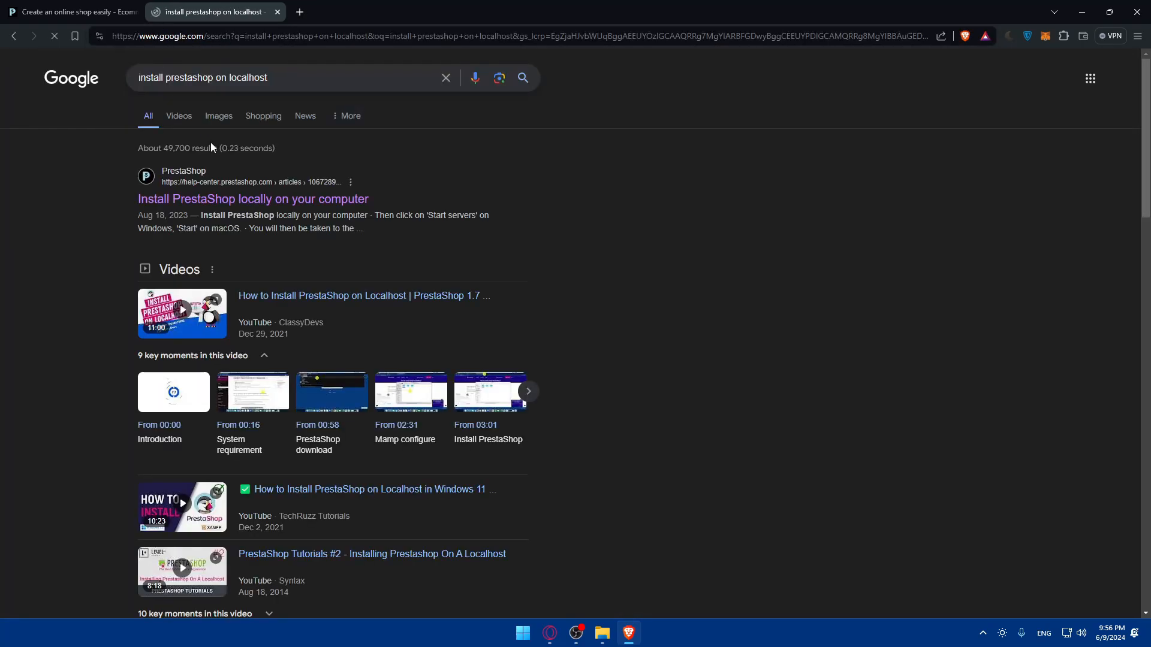
Open the 'Install PrestaShop locally' help article and read down through its installation steps.
left_click(253, 199)
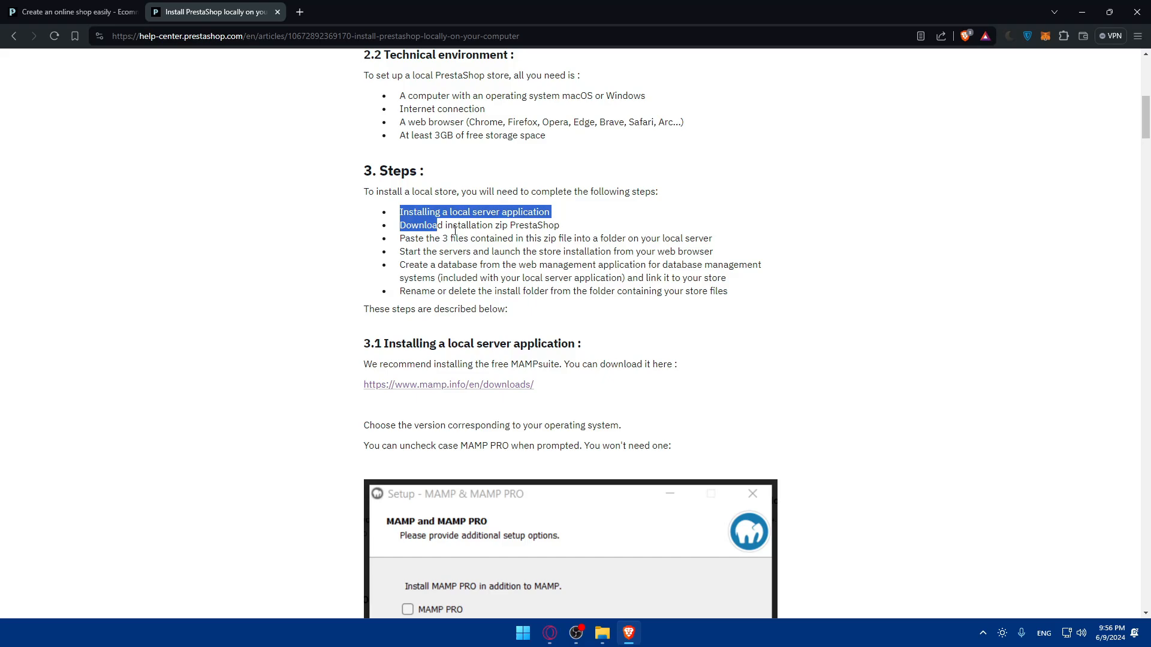
scroll("down", 3)
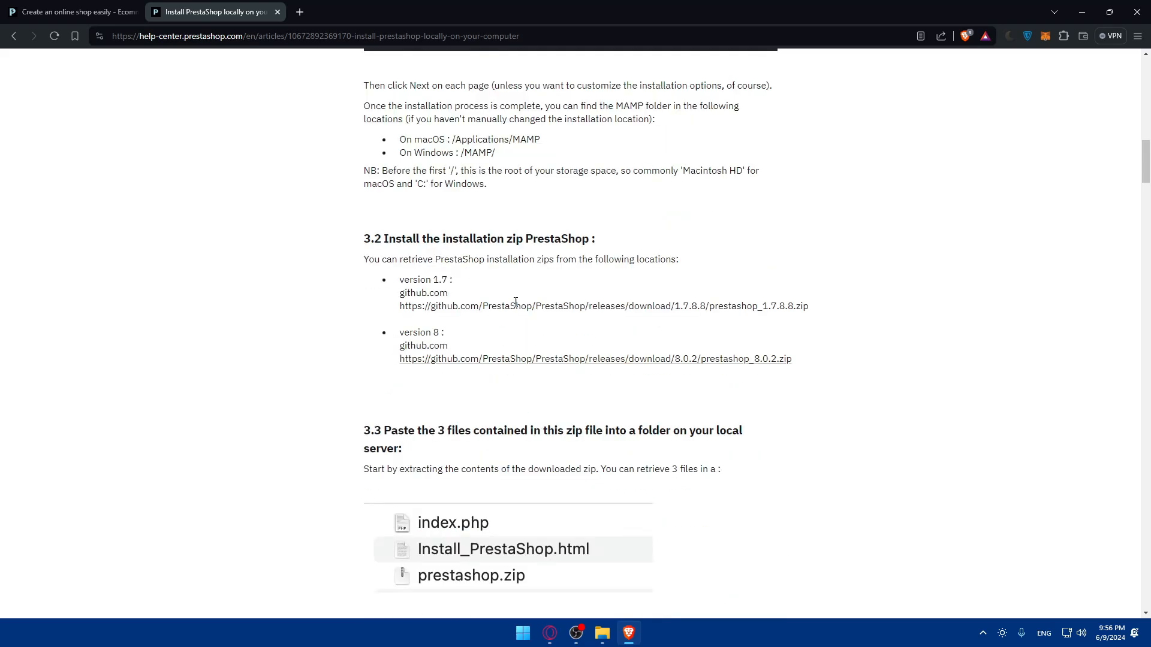
scroll("down", 3)
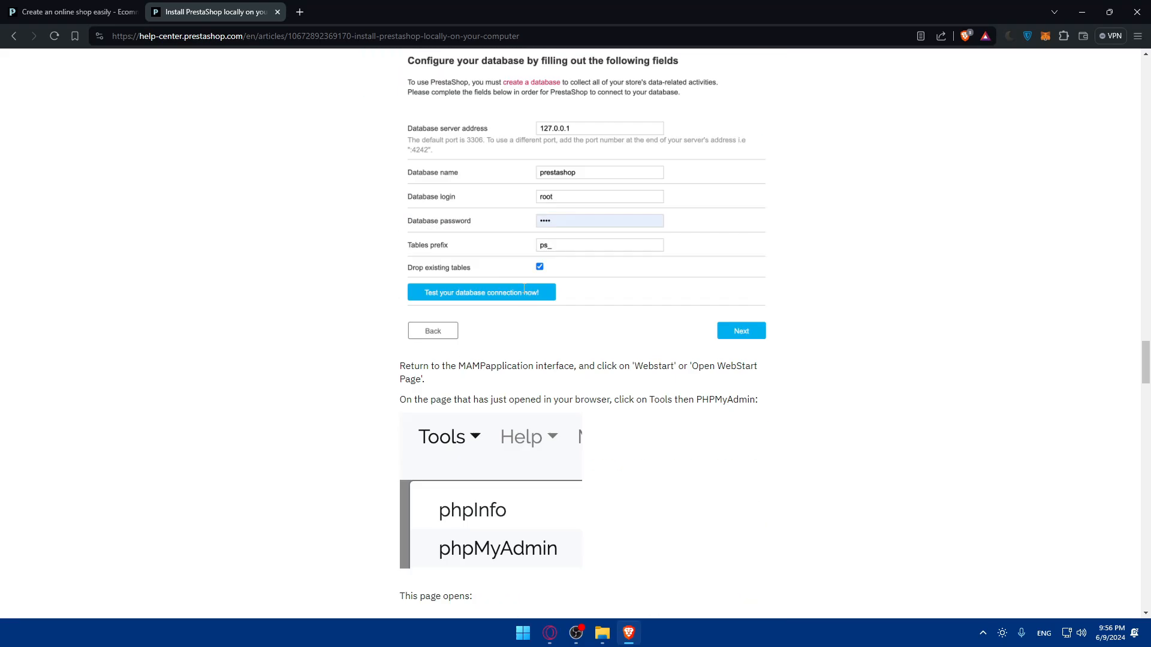
scroll("down", 3)
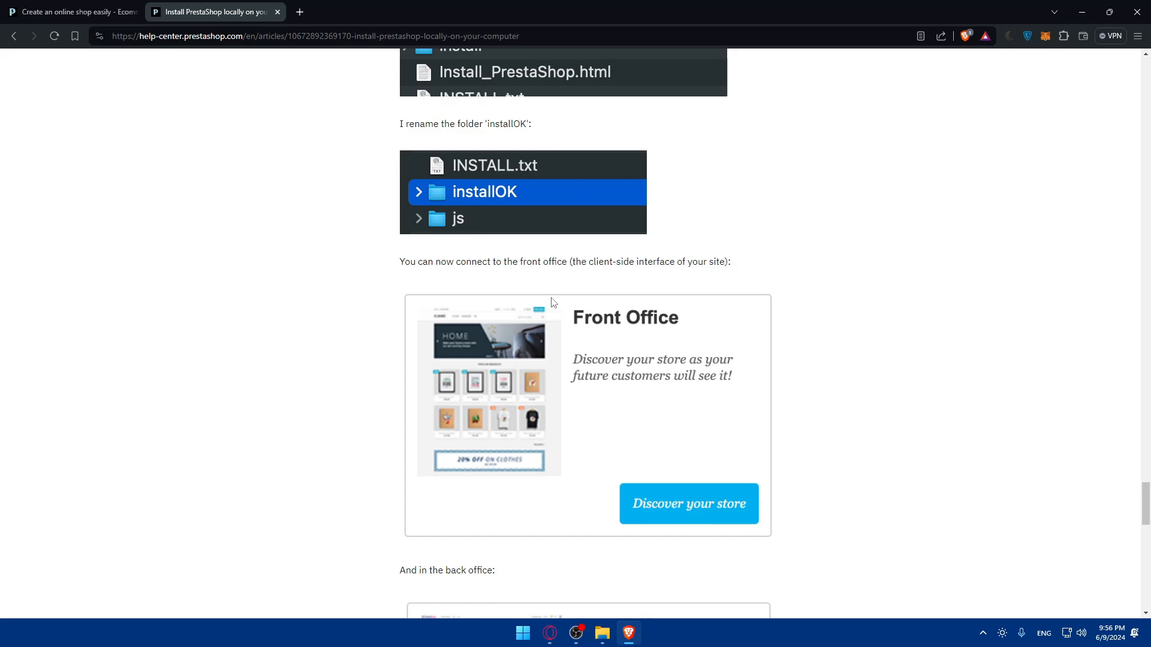
scroll("down", 3)
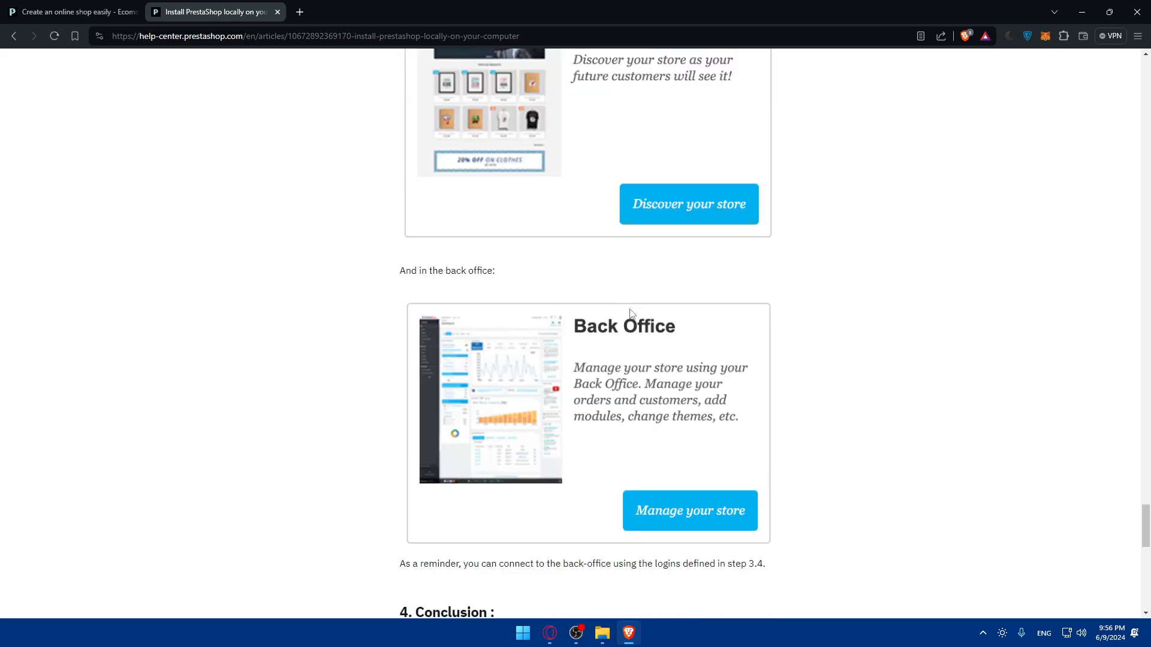
mouse_move(633, 323)
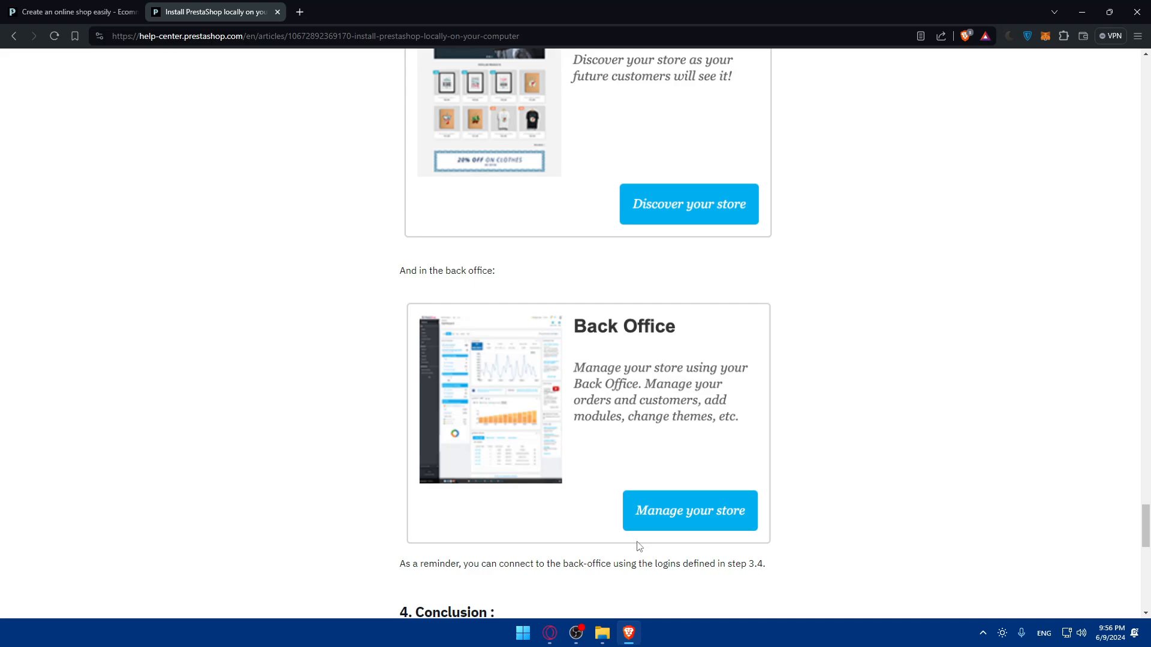
mouse_move(749, 427)
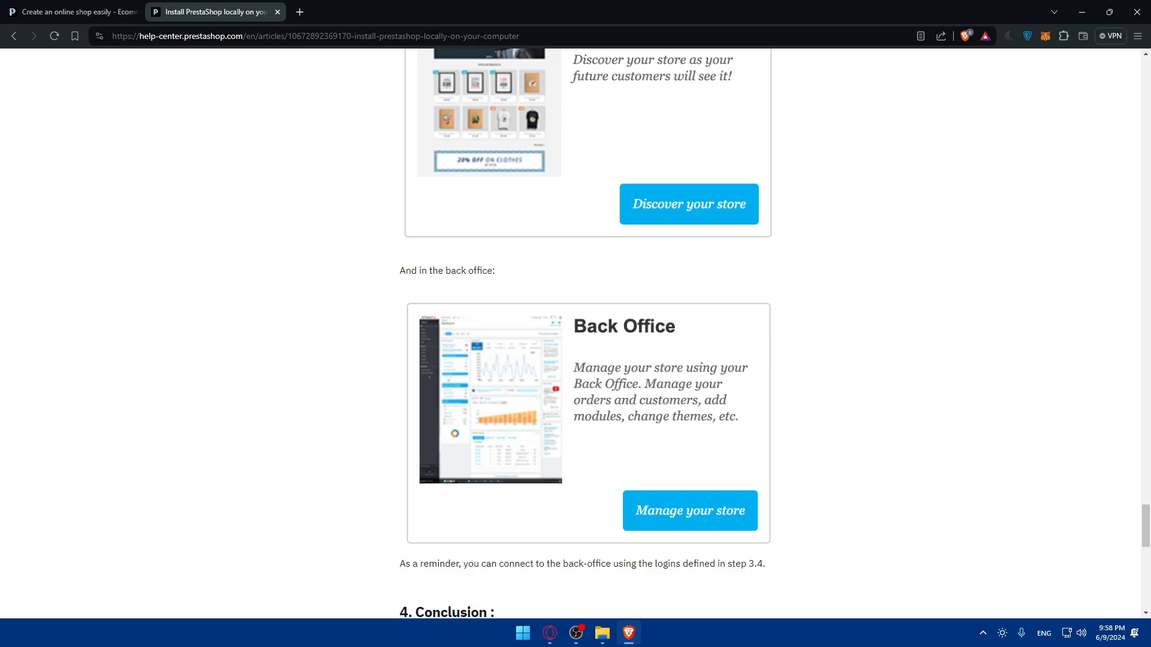
mouse_move(332, 293)
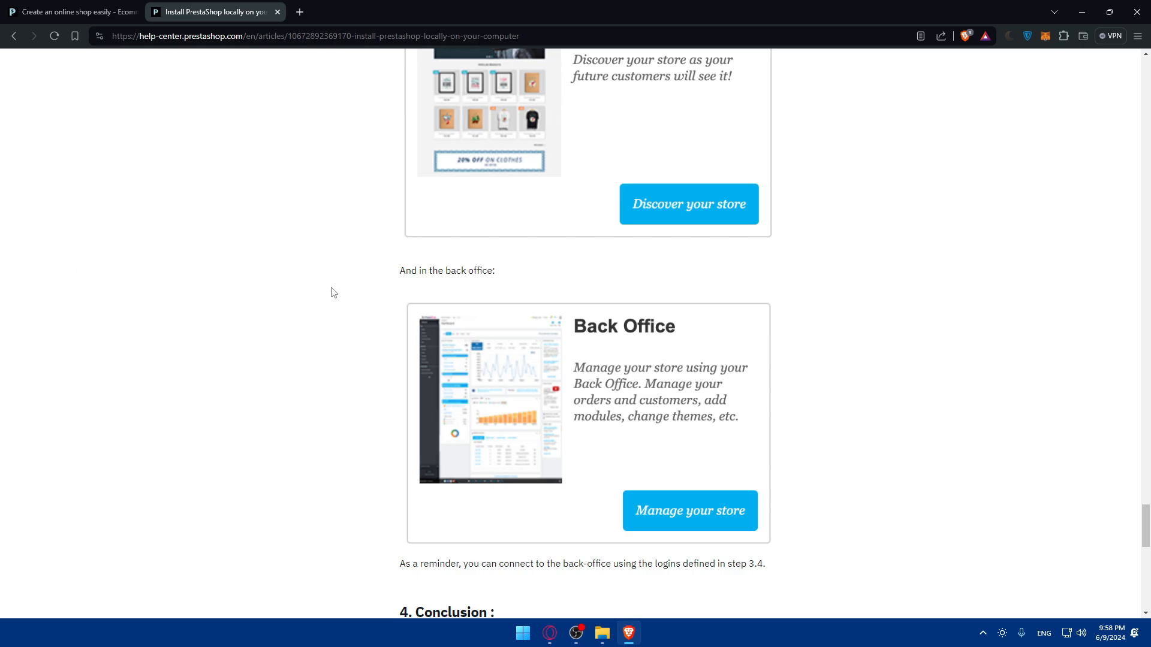
scroll("up", 3)
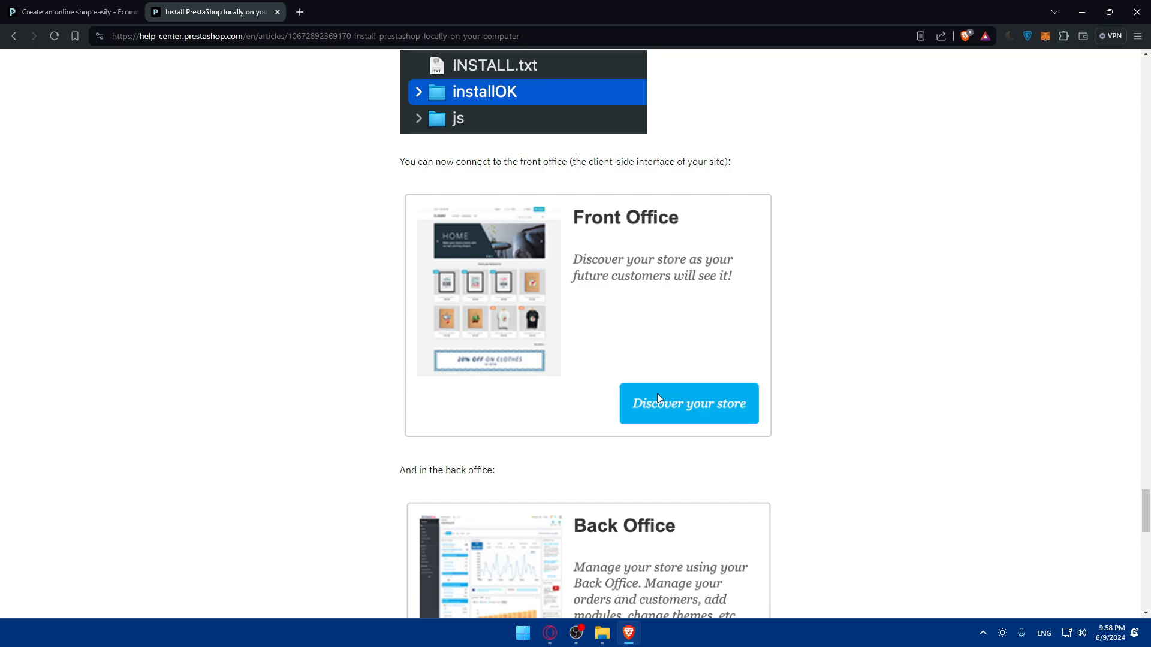
mouse_move(319, 28)
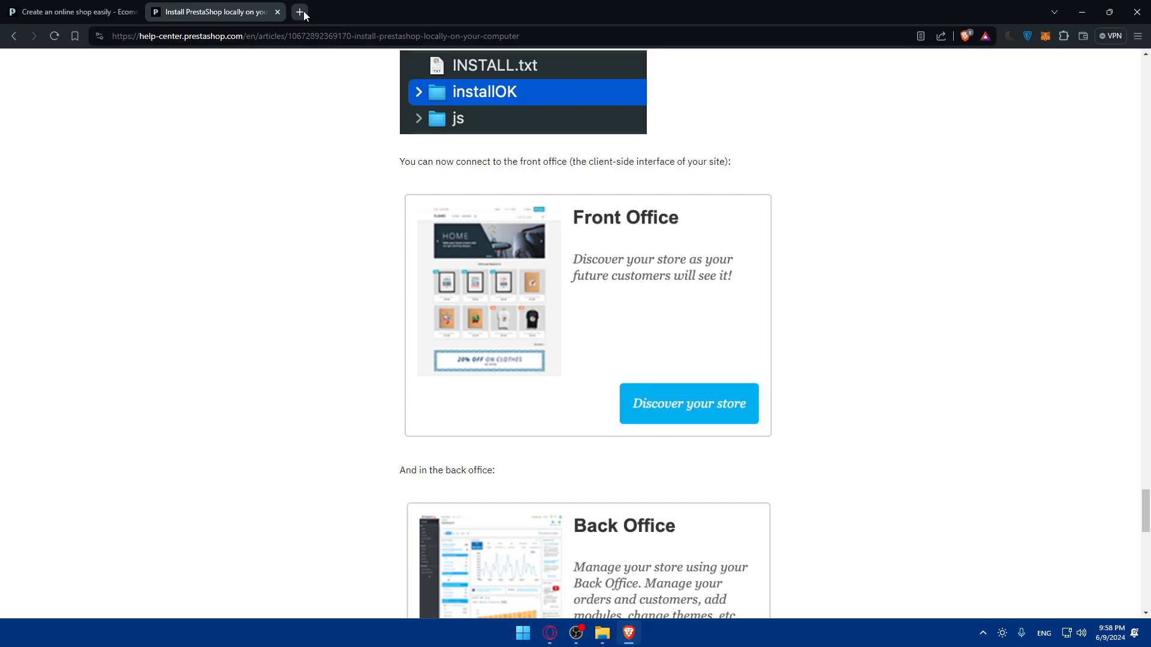
In a new tab search 'how to disable the debug mode in prestashop' and open the Debug Mode - PrestaShop result.
left_click(300, 12)
type("how to disable")
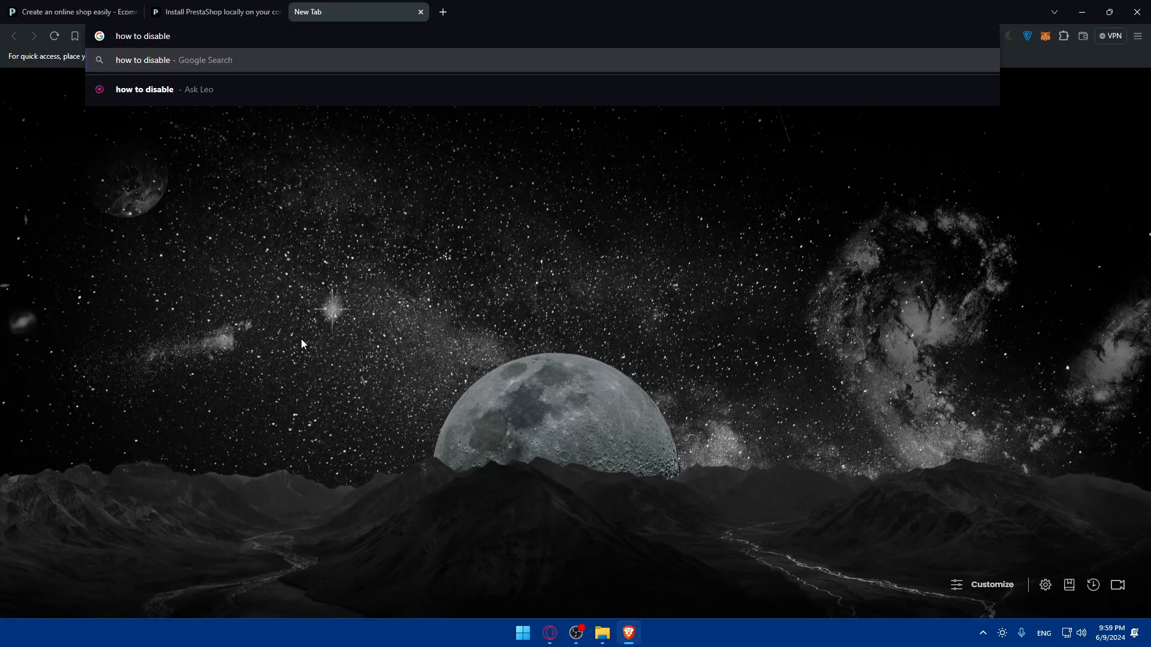
type("the")
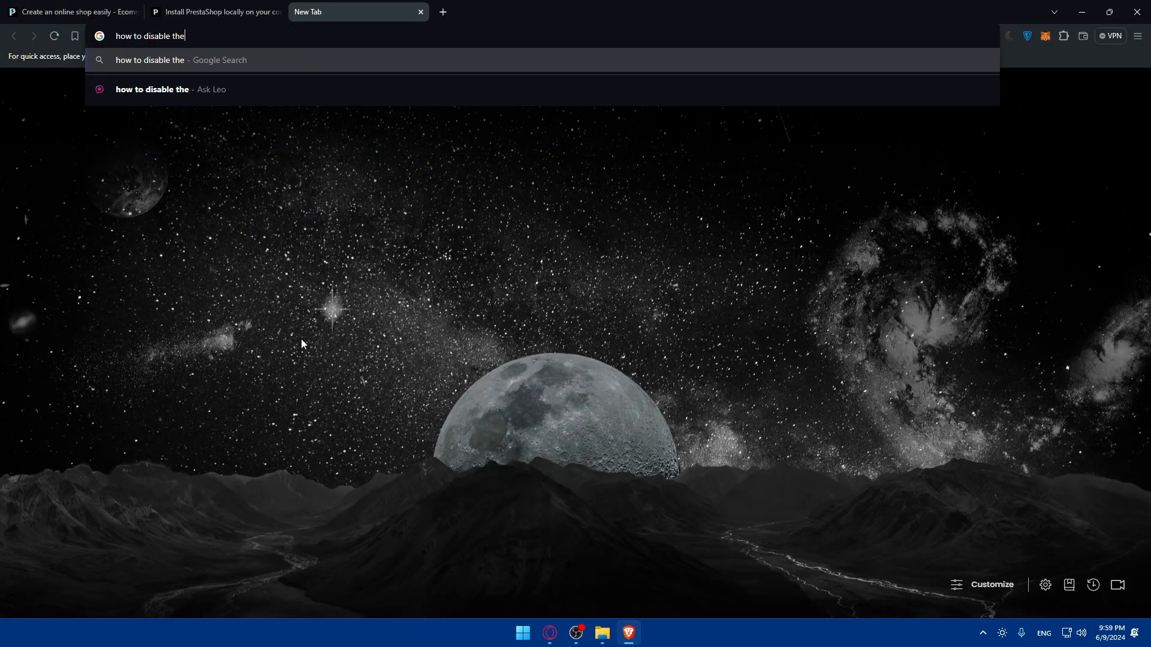
type("debug")
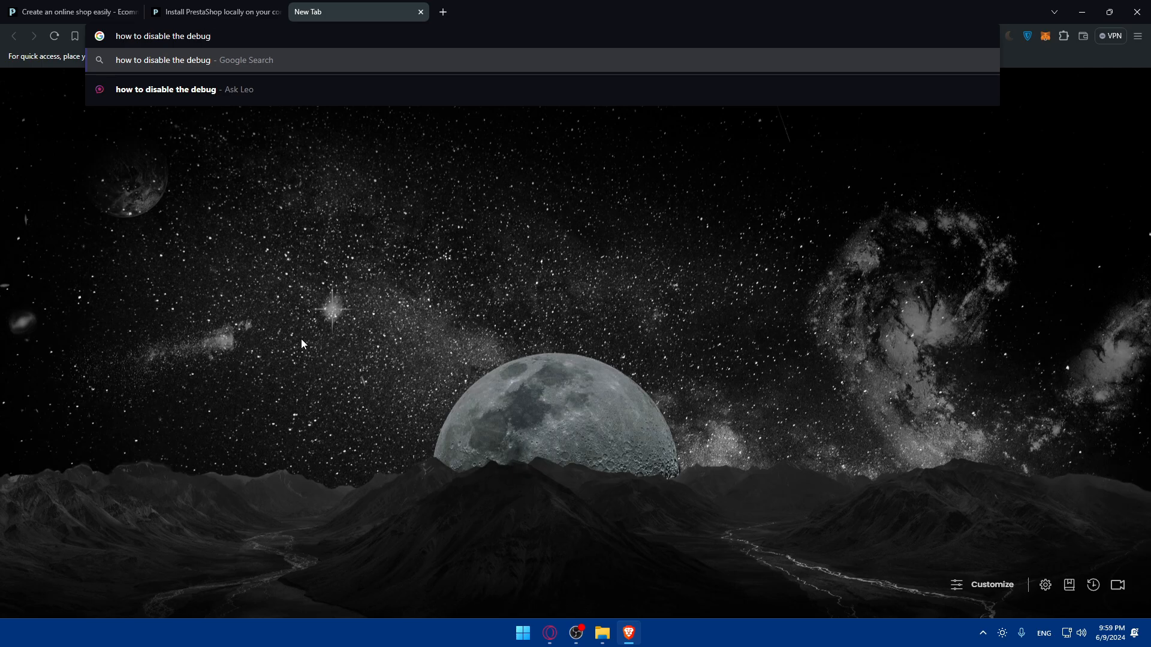
type("mode in pre")
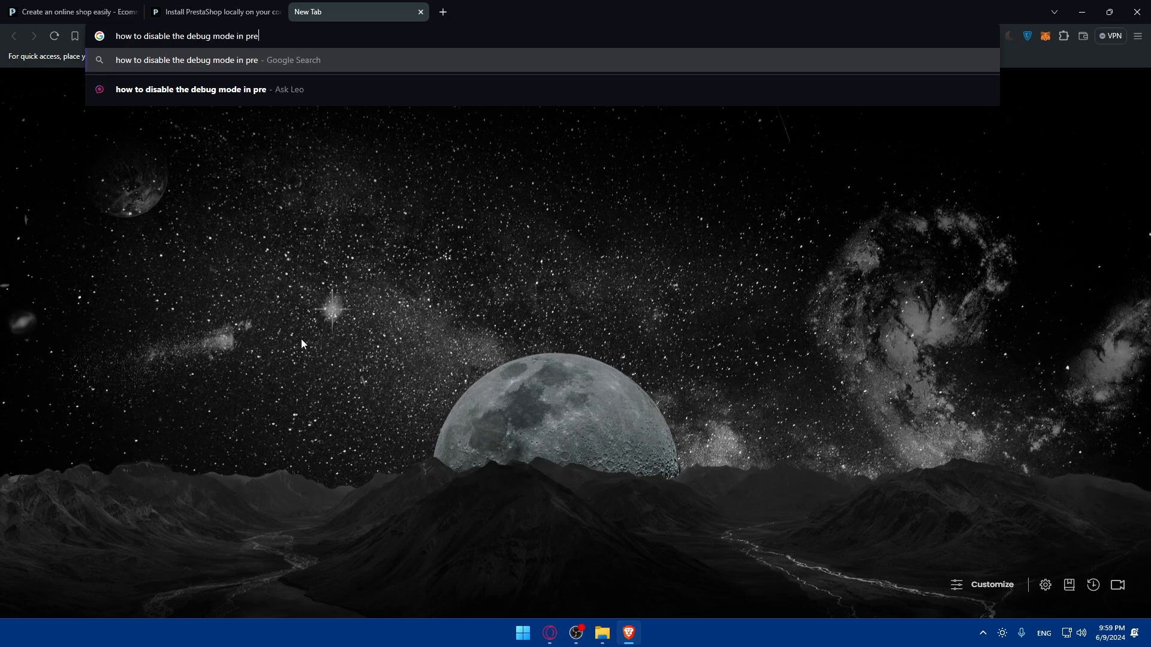
key("Return")
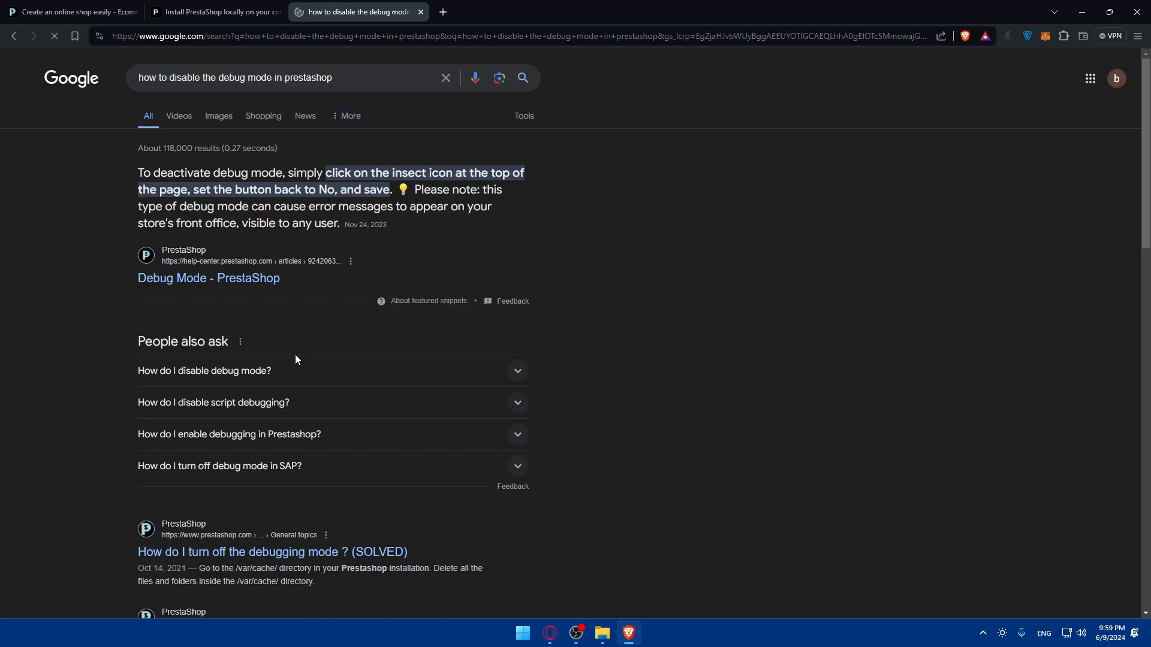
left_click(209, 277)
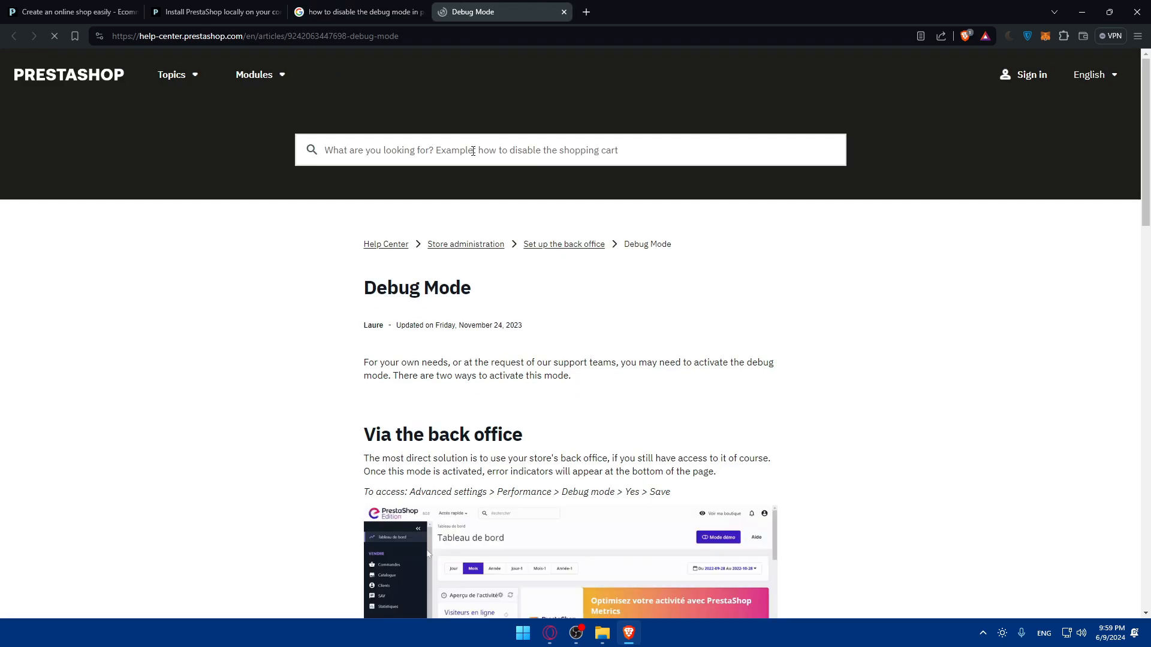
scroll("down", 3)
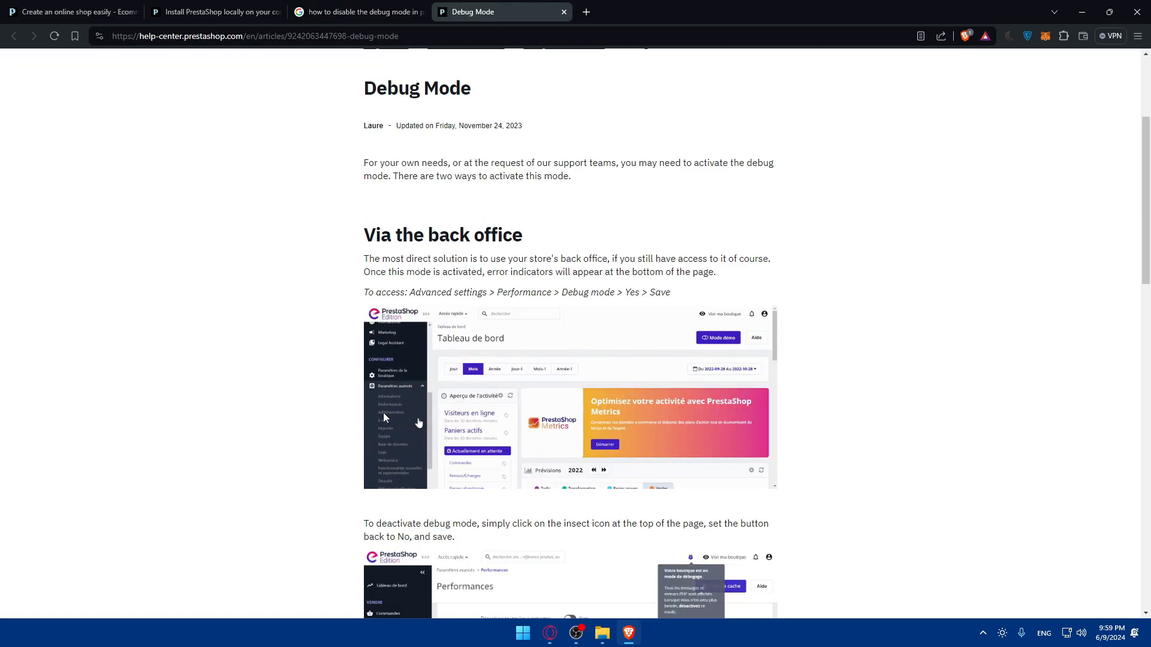
mouse_move(401, 408)
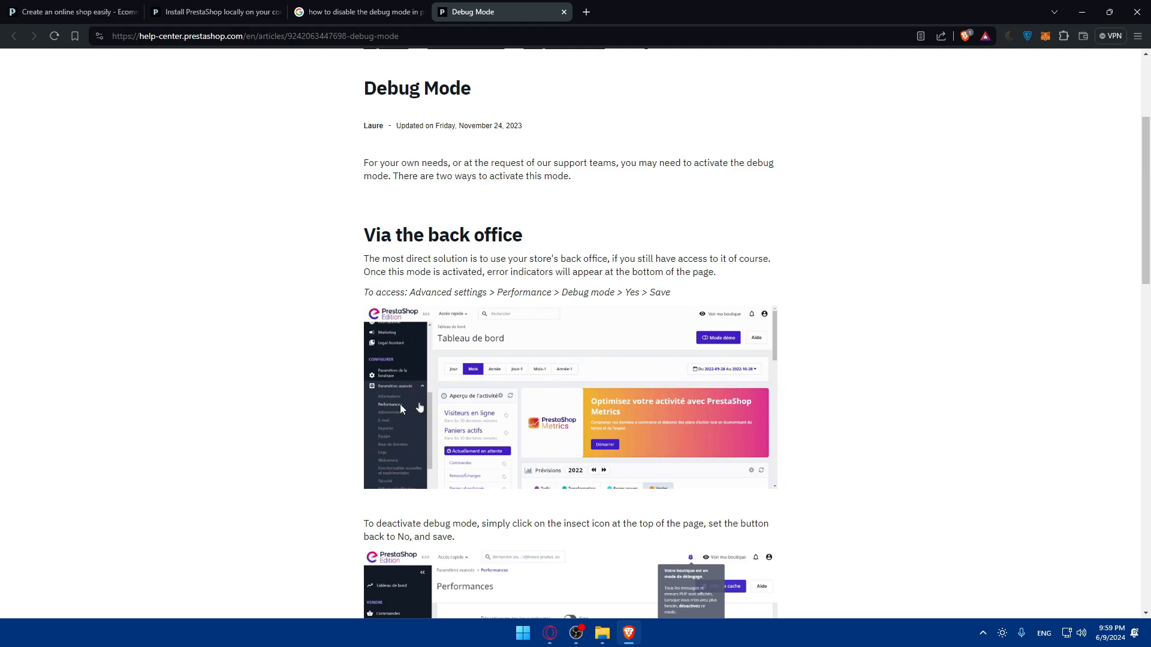
scroll("down", 3)
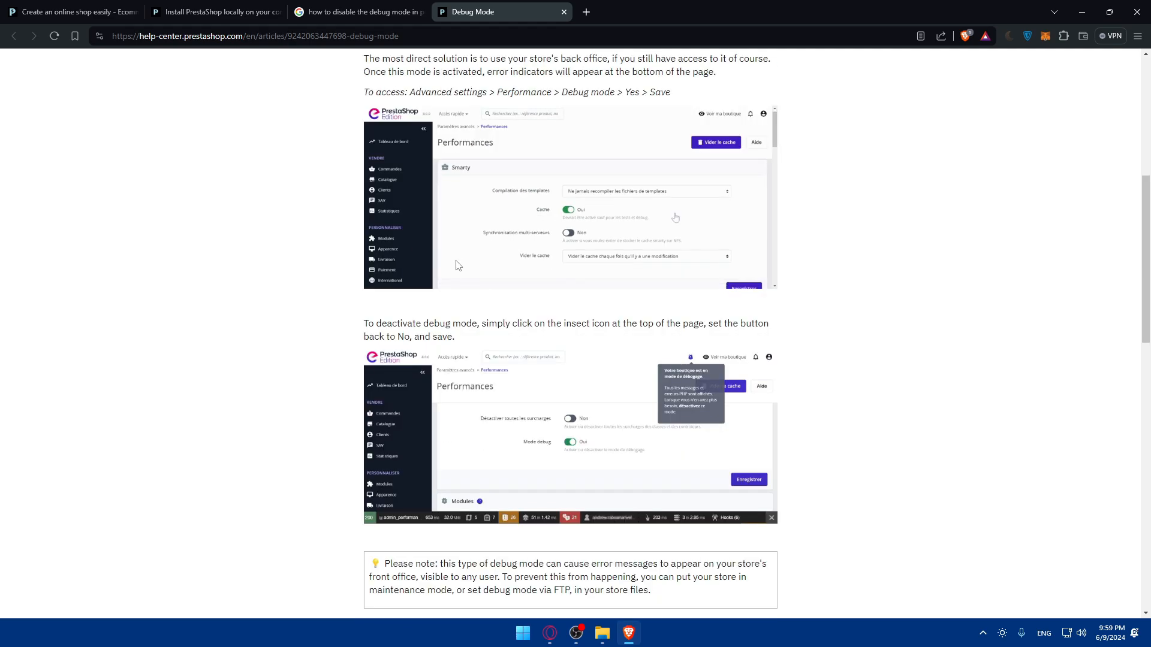
scroll("up", 3)
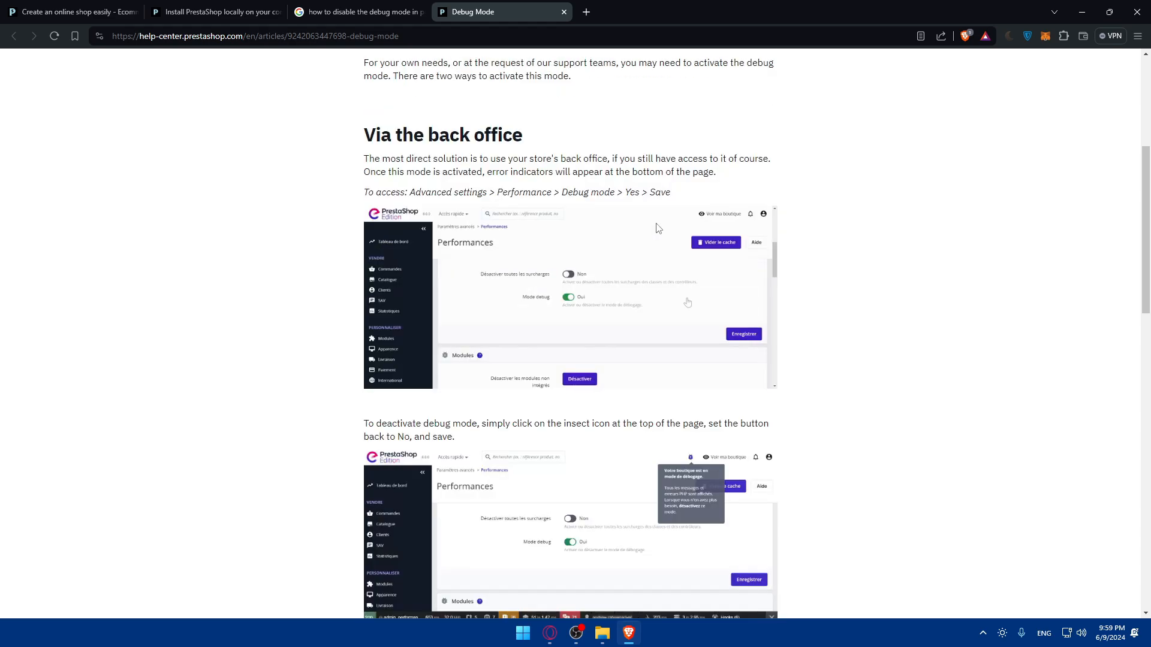
scroll("down", 3)
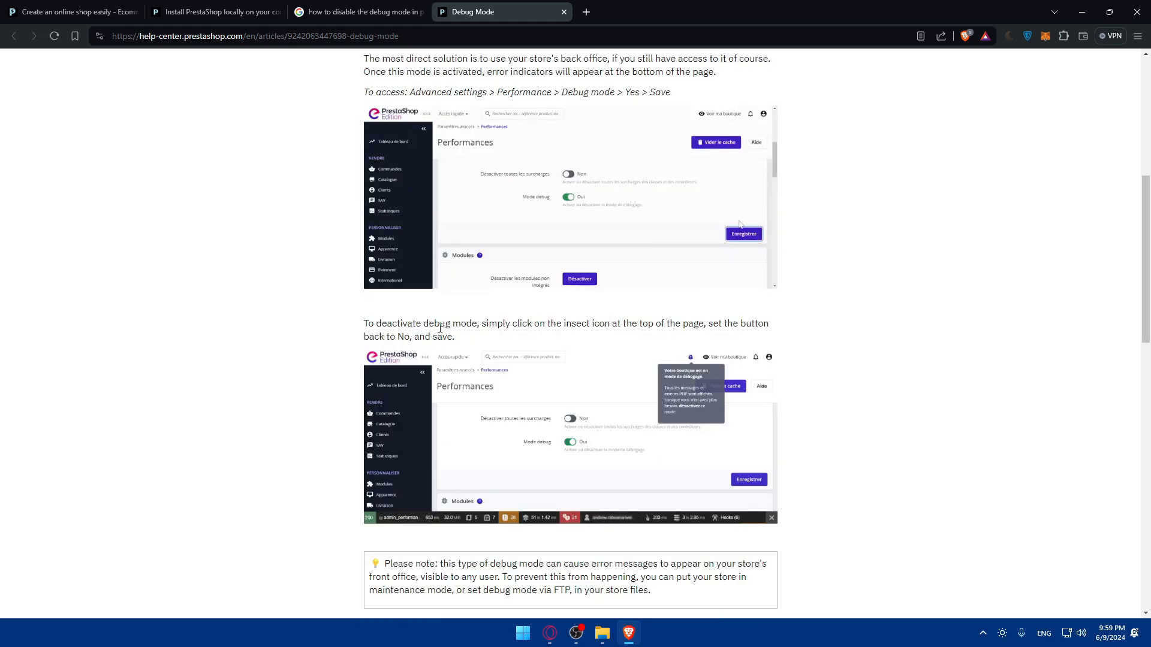
mouse_move(622, 338)
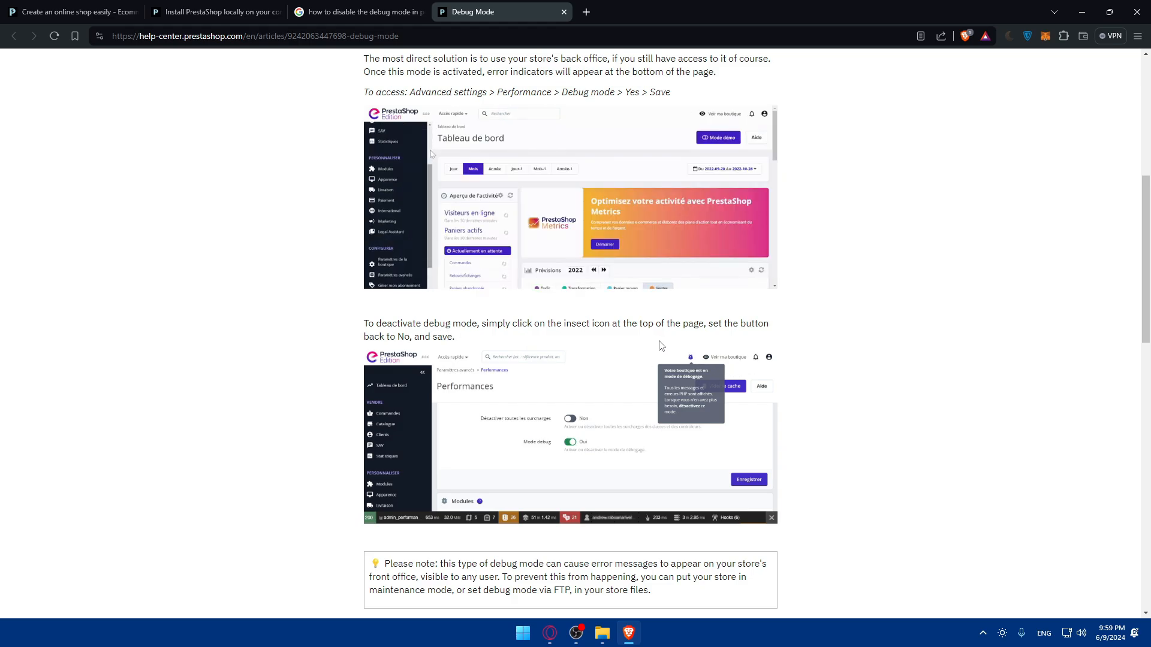
scroll("down", 3)
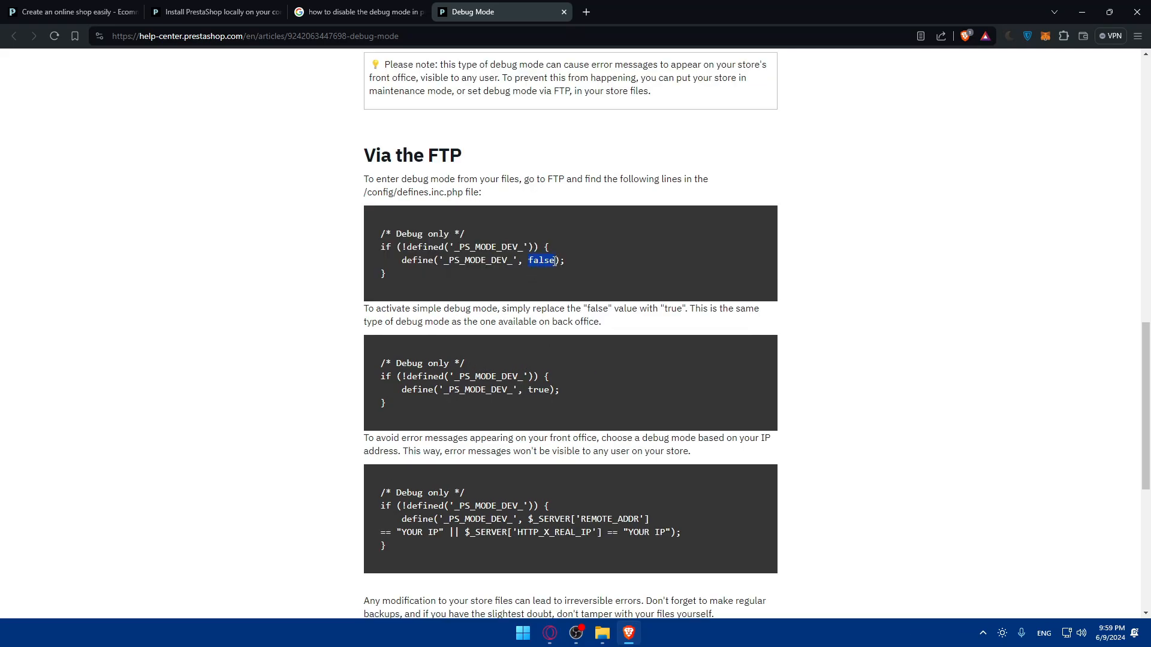
scroll("down", 3)
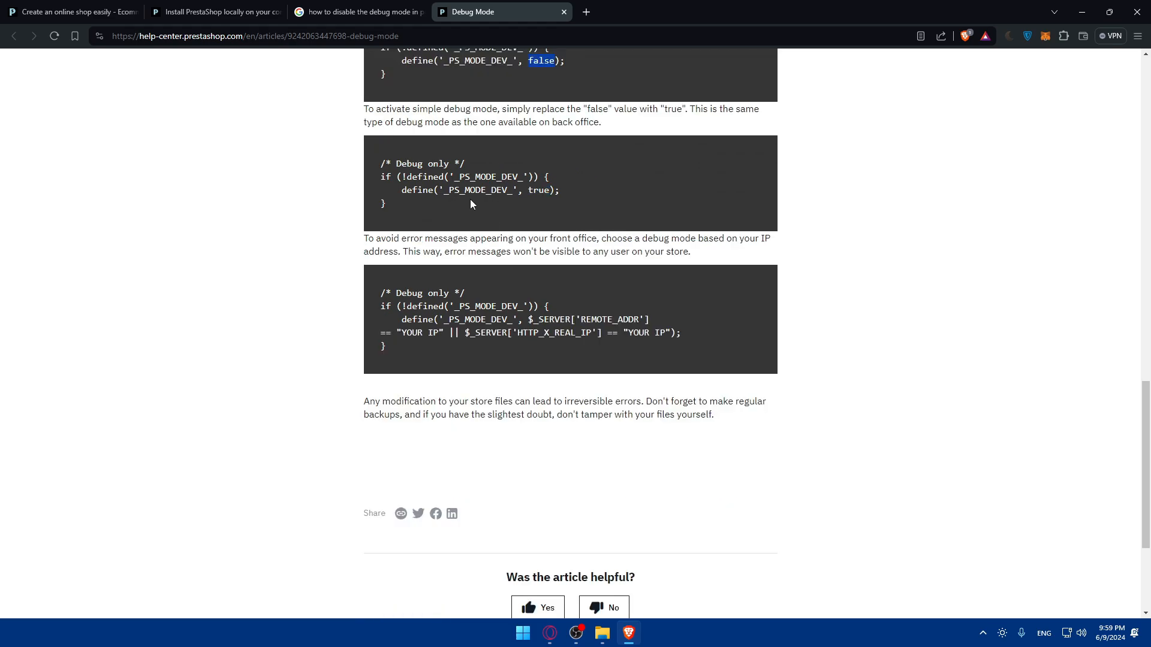
scroll("up", 3)
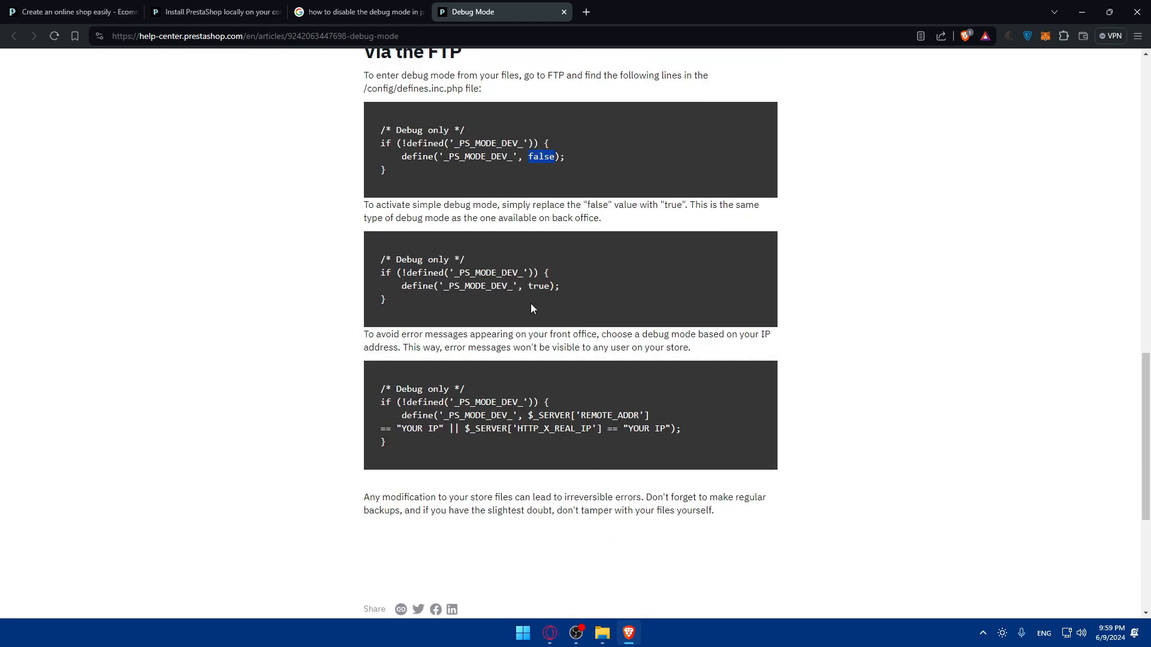
scroll("up", 3)
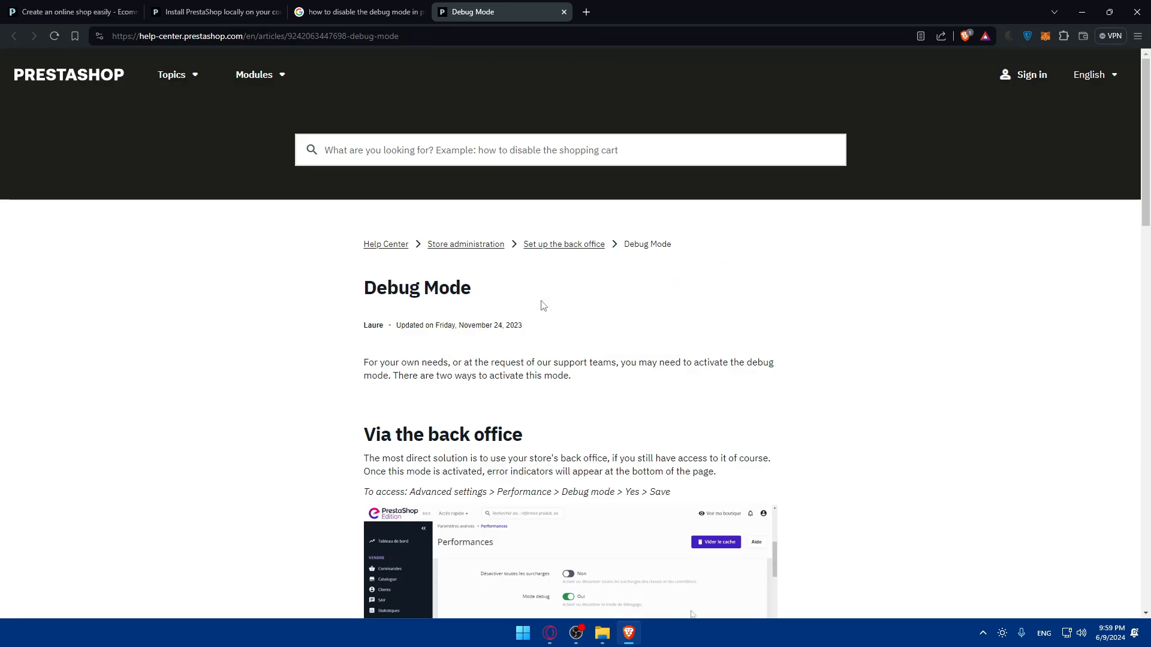
double_click(416, 286)
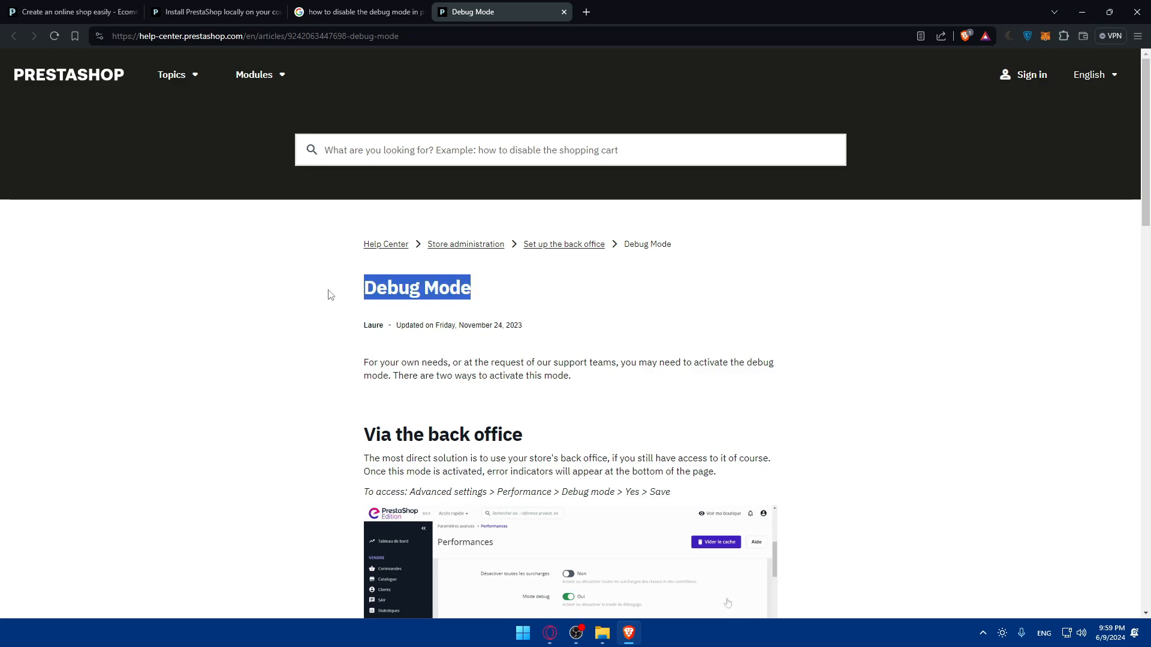